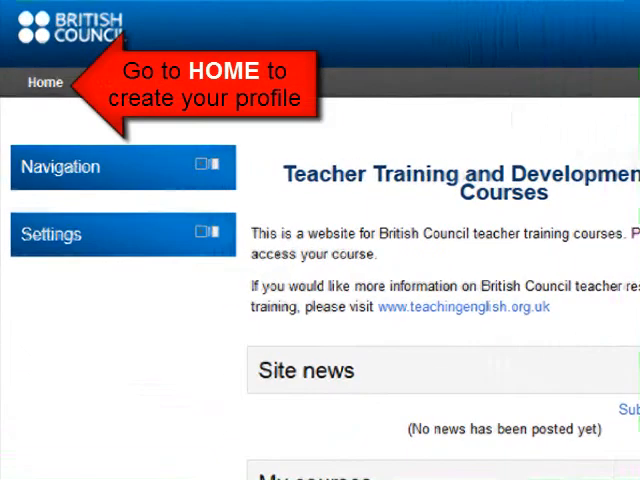
Expand the Settings block and My profile settings to reveal Edit profile and Change password
click(104, 249)
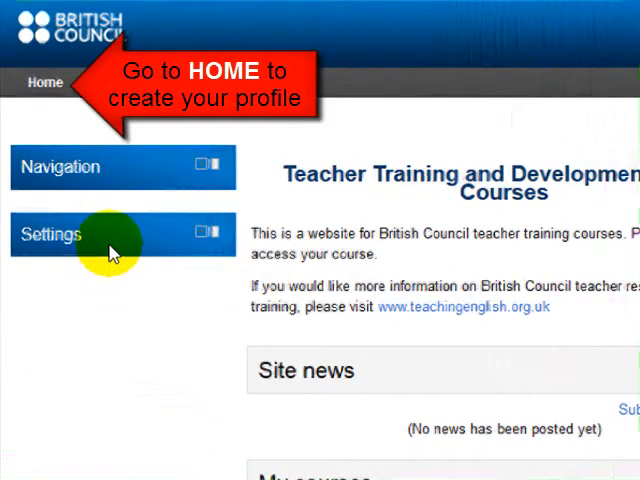
mouse_move(200, 235)
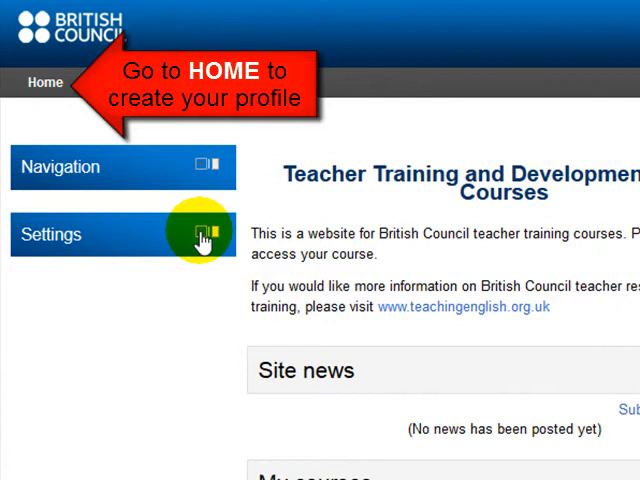
click(198, 235)
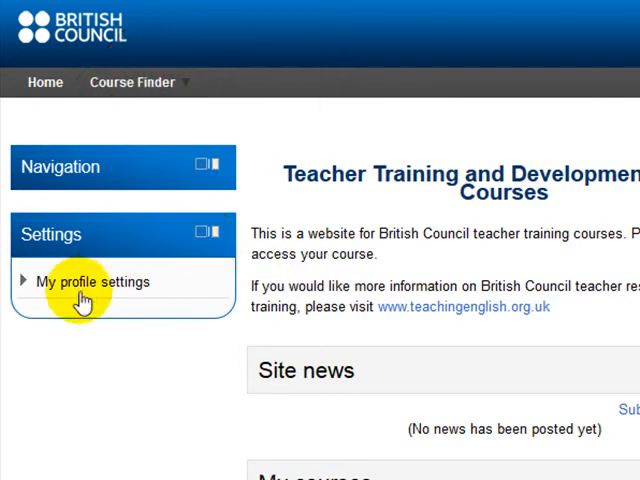
click(93, 281)
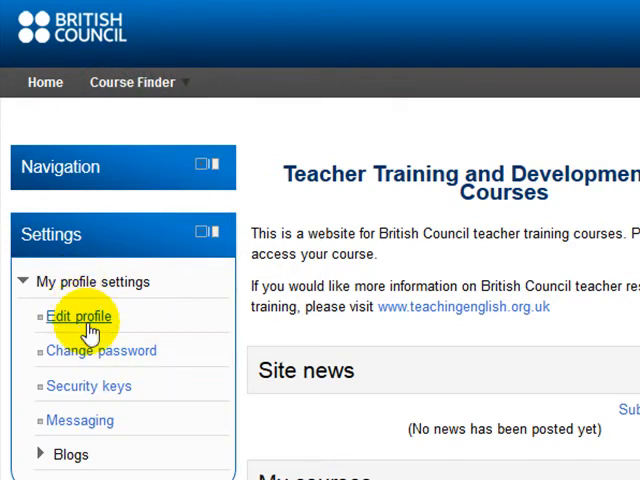
mouse_move(78, 316)
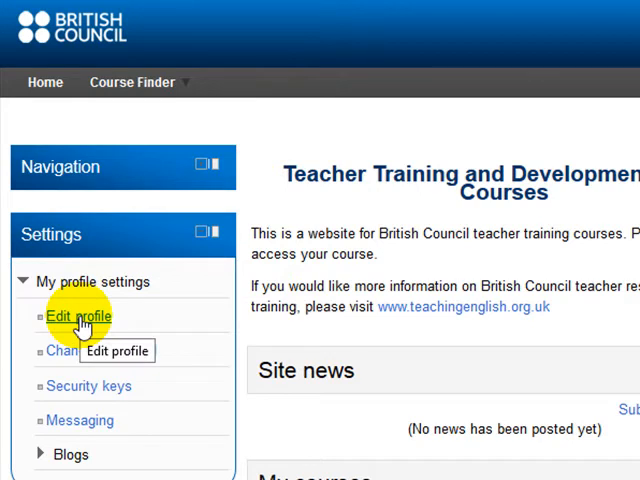
mouse_move(128, 178)
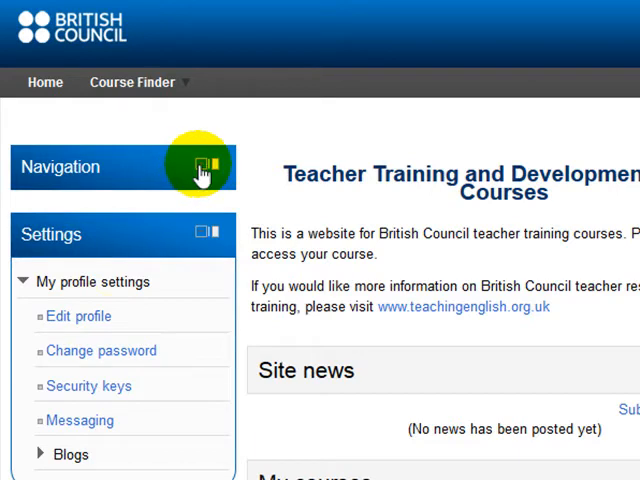
Open your own profile page from My profile in the Navigation block
click(200, 166)
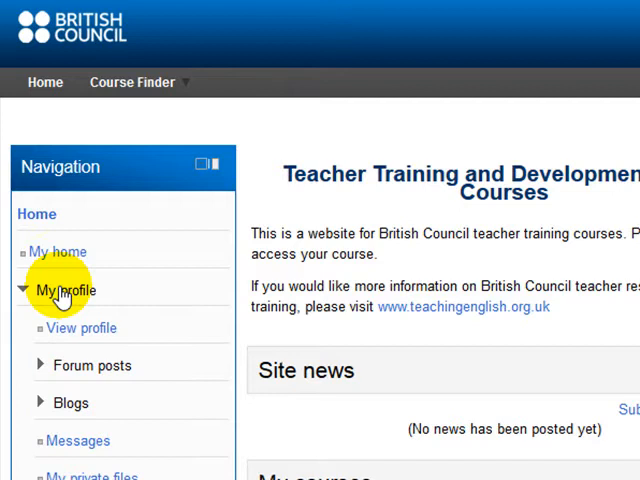
mouse_move(82, 328)
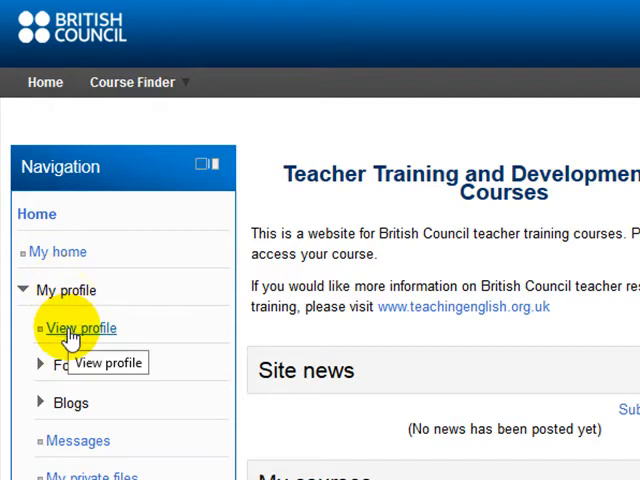
click(82, 328)
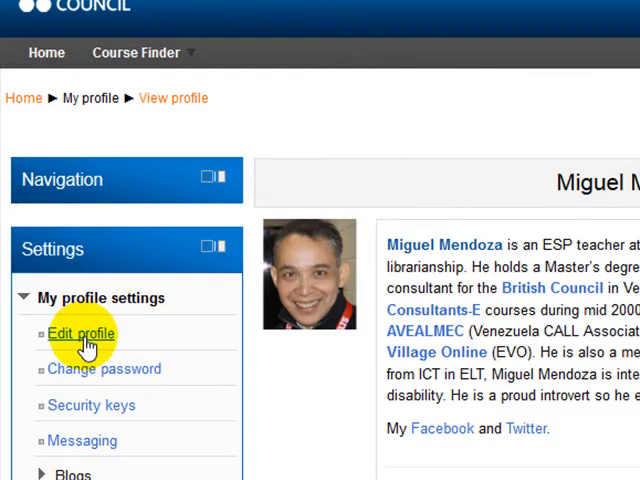
Open the Edit profile form and scroll through name, Caracas/Venezuela location and description fields
click(80, 333)
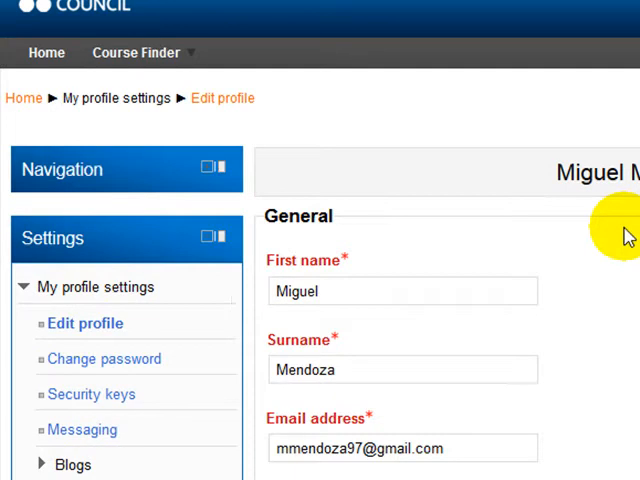
scroll(down, 3)
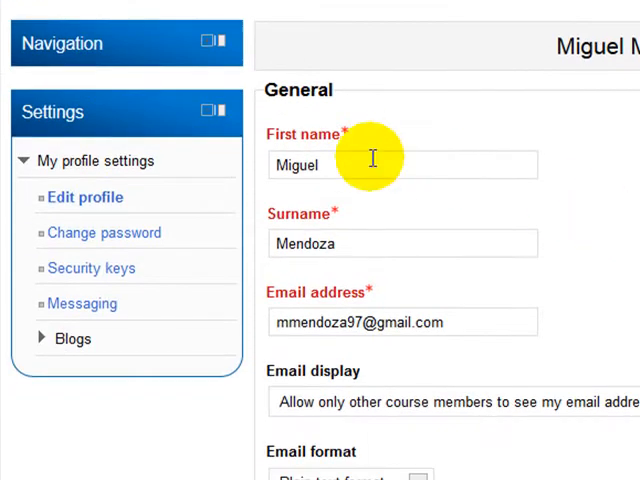
mouse_move(363, 245)
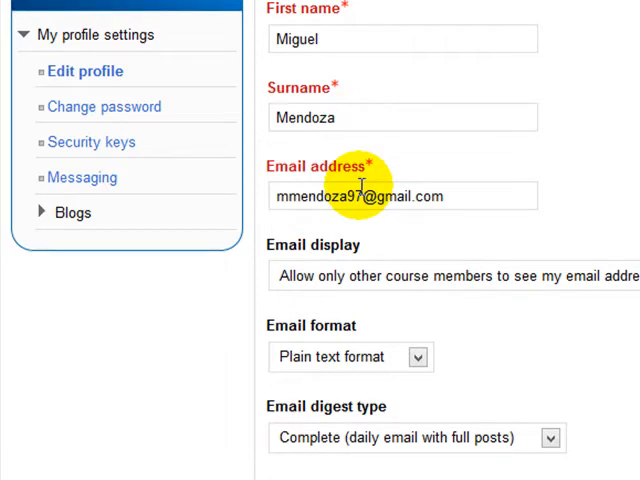
scroll(down, 3)
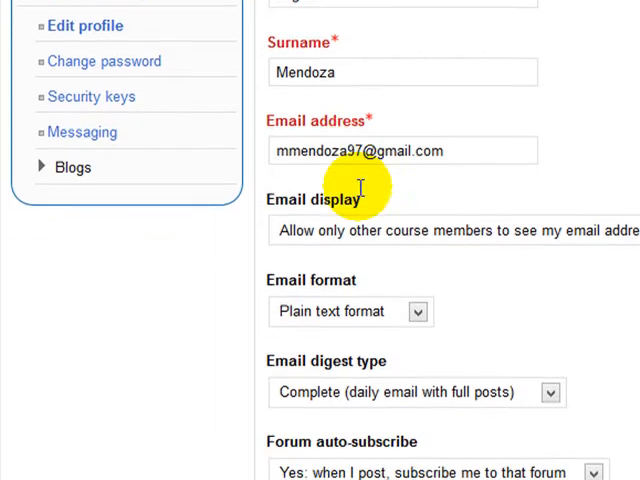
scroll(down, 3)
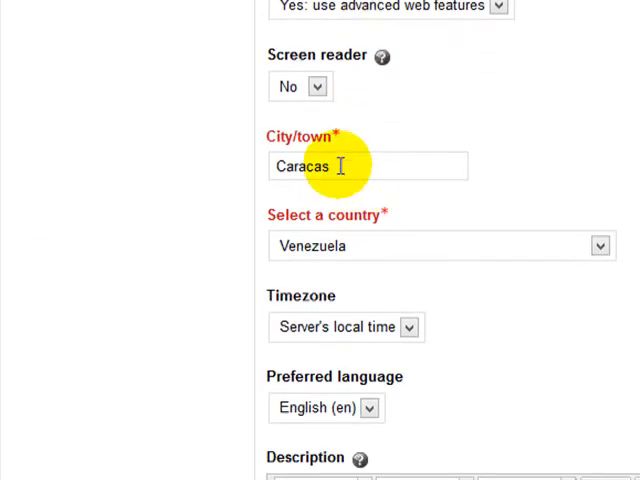
mouse_move(367, 258)
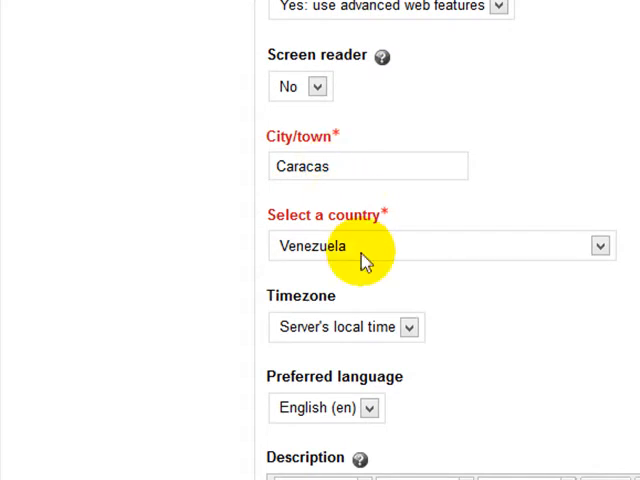
scroll(down, 3)
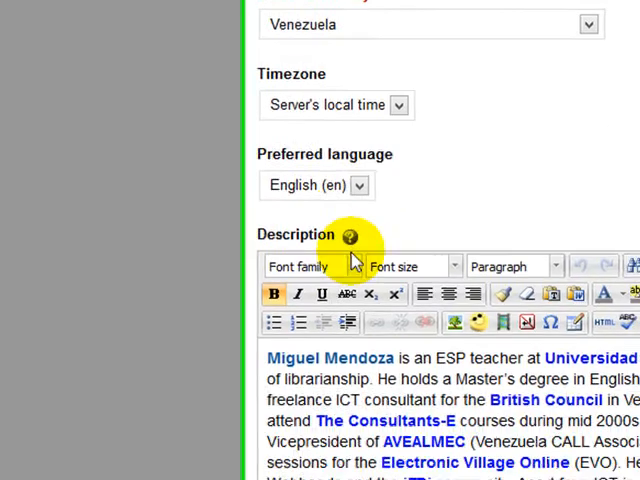
scroll(down, 3)
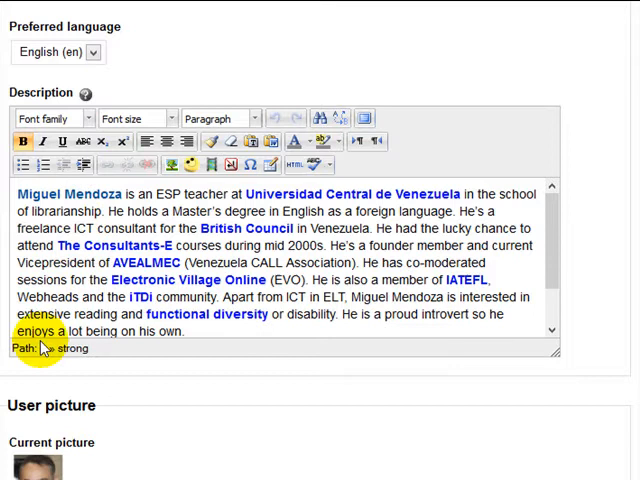
scroll(down, 3)
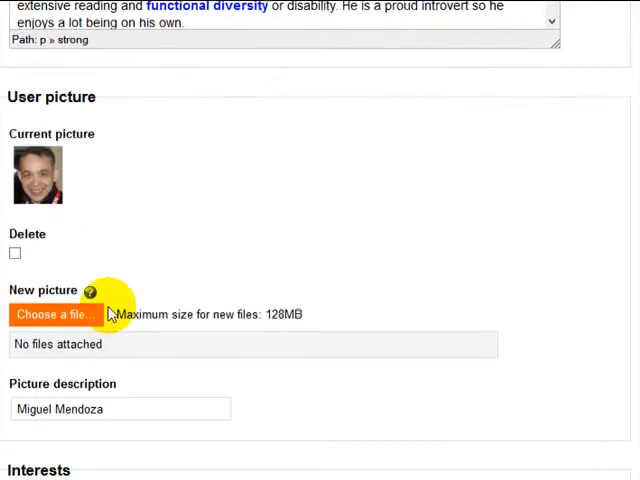
click(55, 314)
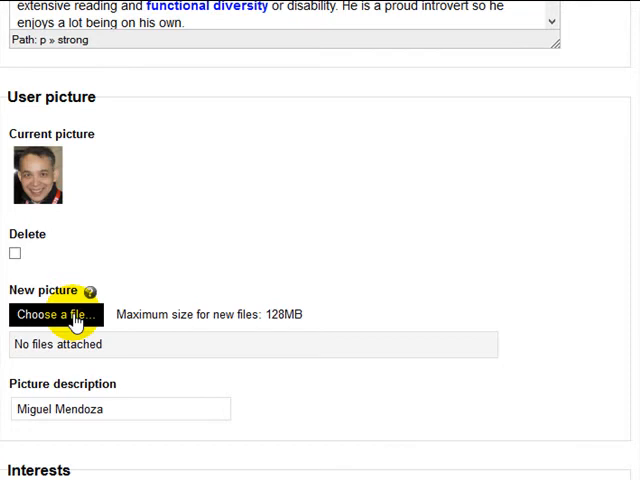
scroll(down, 3)
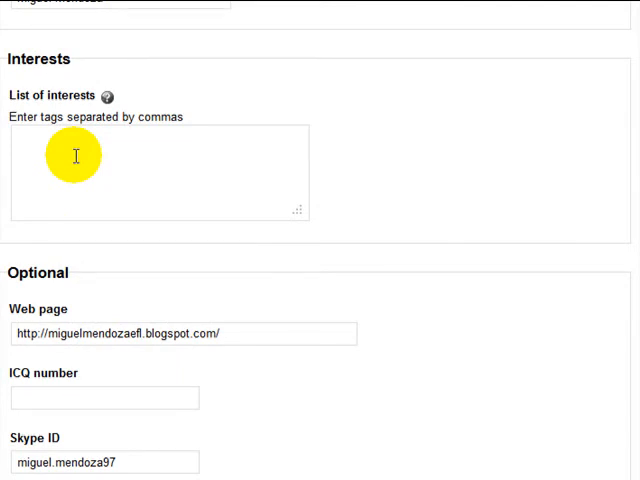
Scroll to the Optional fields (web page, Skype ID, institution) and update the profile
scroll(down, 3)
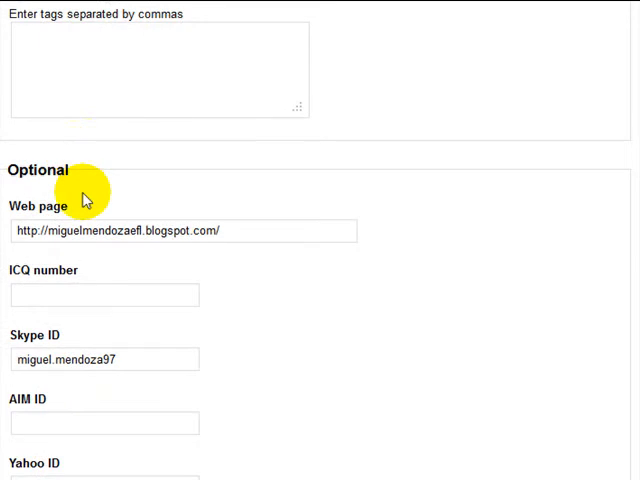
scroll(down, 3)
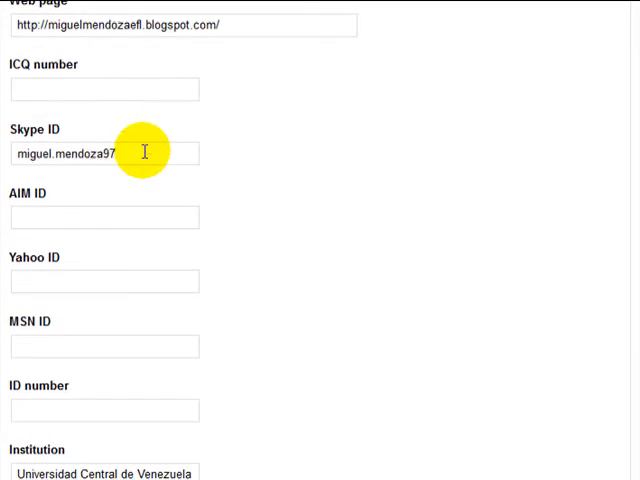
scroll(down, 3)
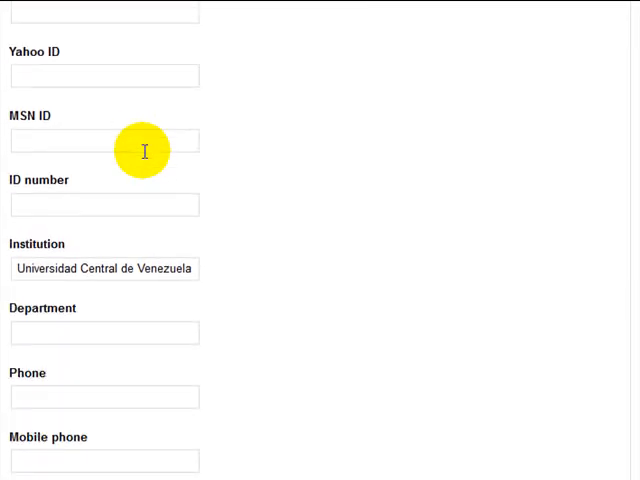
scroll(down, 3)
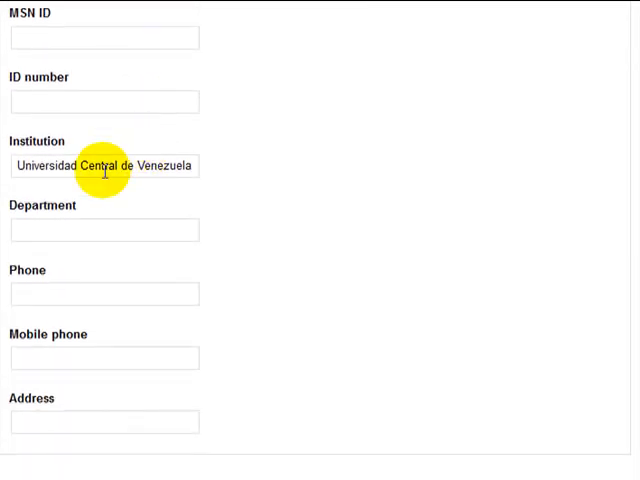
scroll(down, 3)
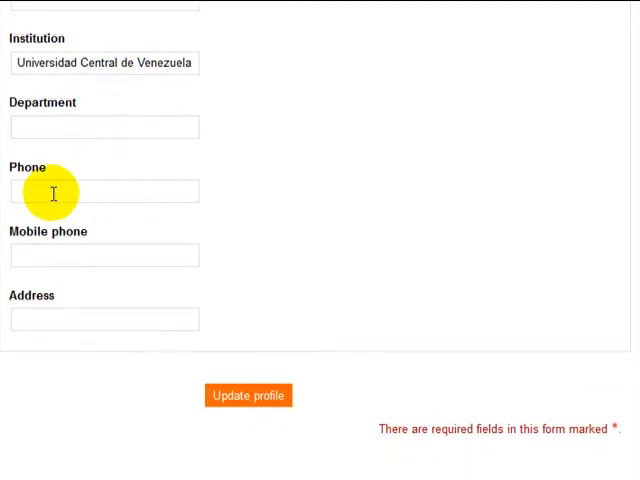
mouse_move(76, 197)
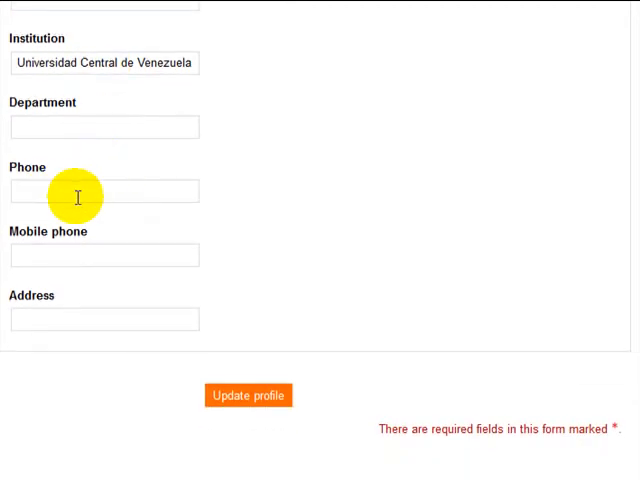
scroll(up, 3)
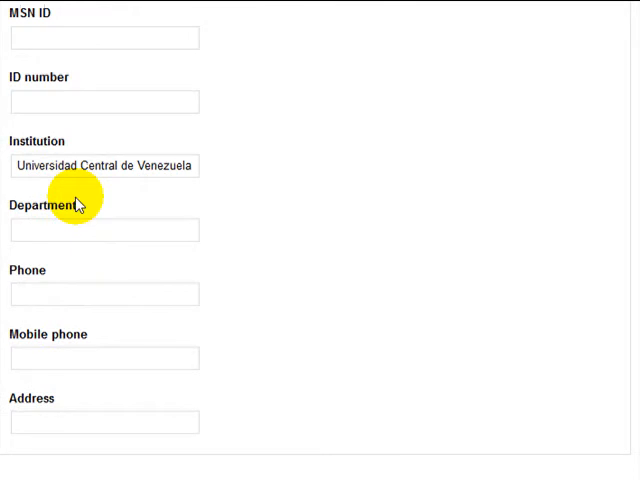
mouse_move(68, 210)
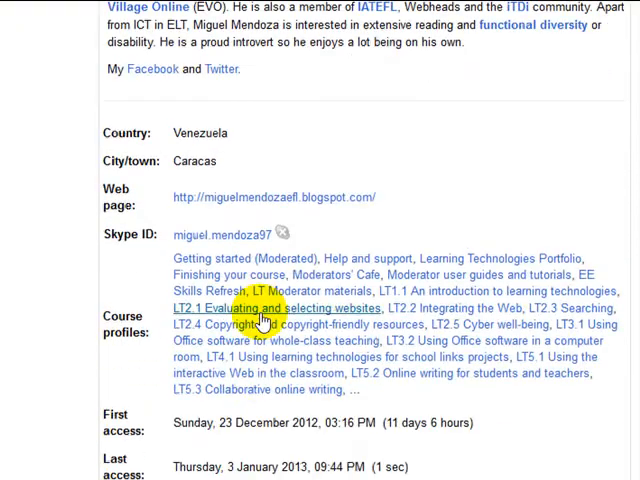
Leave the updated profile for the Getting started moderated course page
scroll(up, 3)
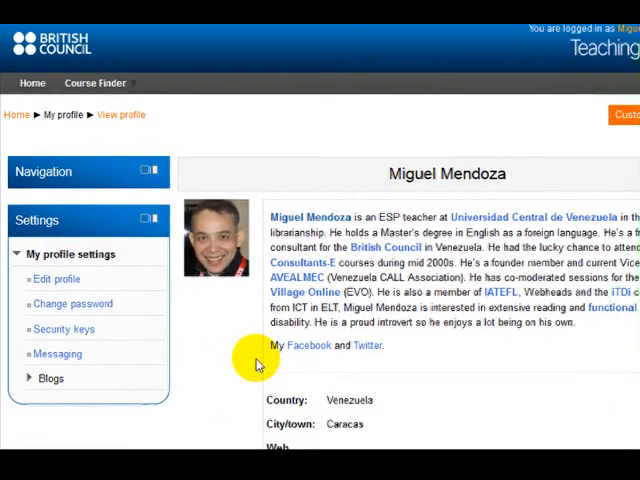
mouse_move(217, 330)
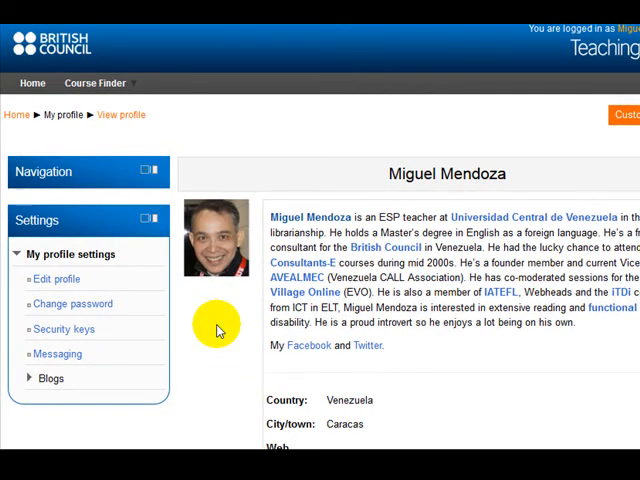
click(98, 82)
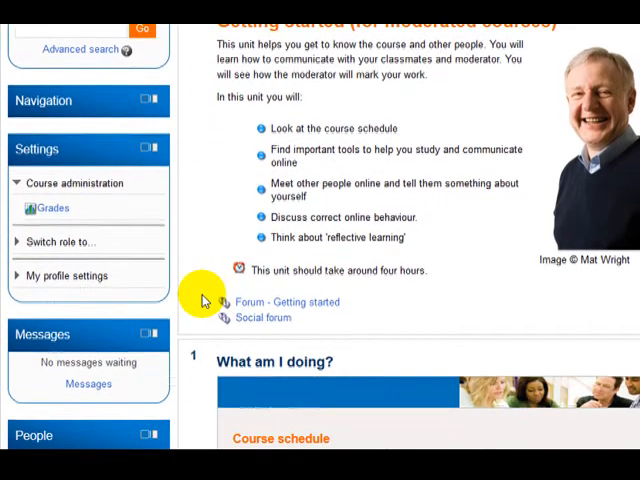
Open Participants from the People block to list all 14 course participants
scroll(down, 3)
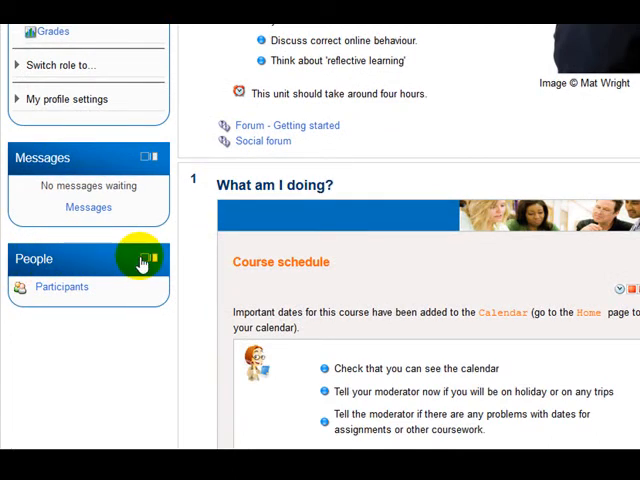
mouse_move(65, 287)
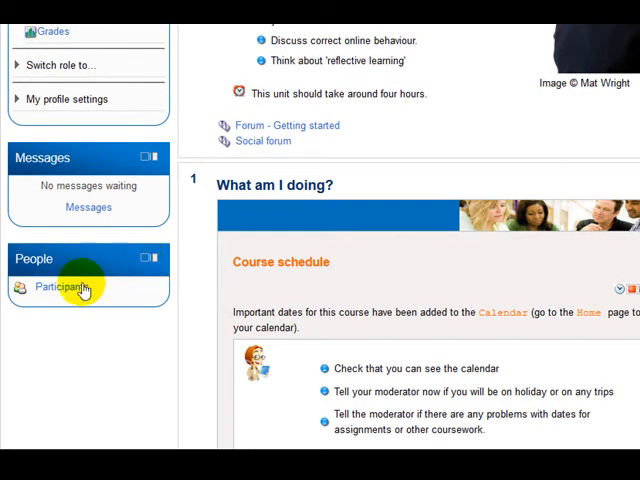
click(55, 287)
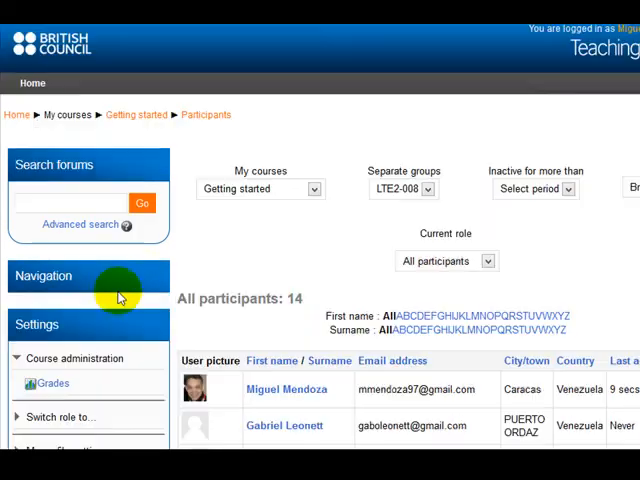
Open the first participant's profile from the Participants table
scroll(down, 3)
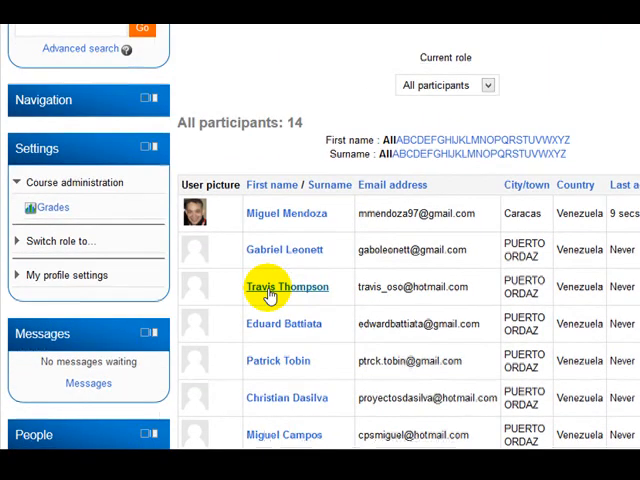
scroll(down, 3)
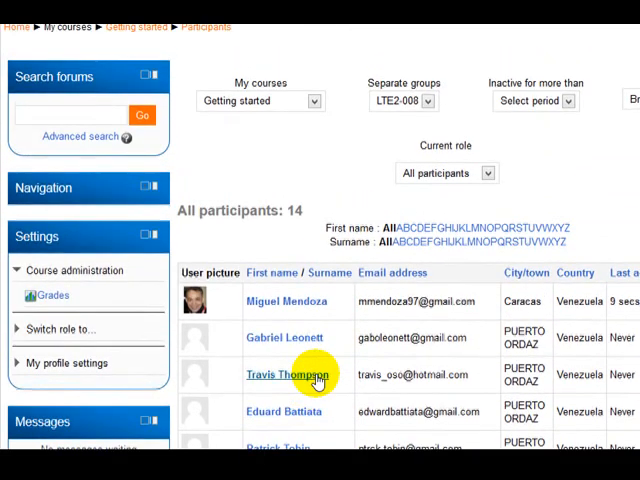
mouse_move(286, 301)
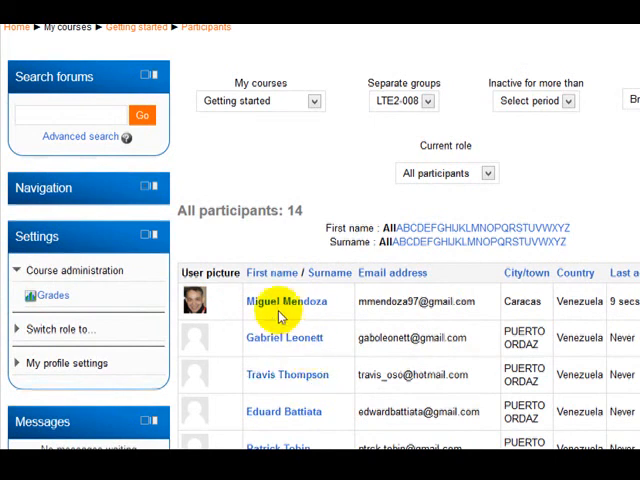
click(287, 301)
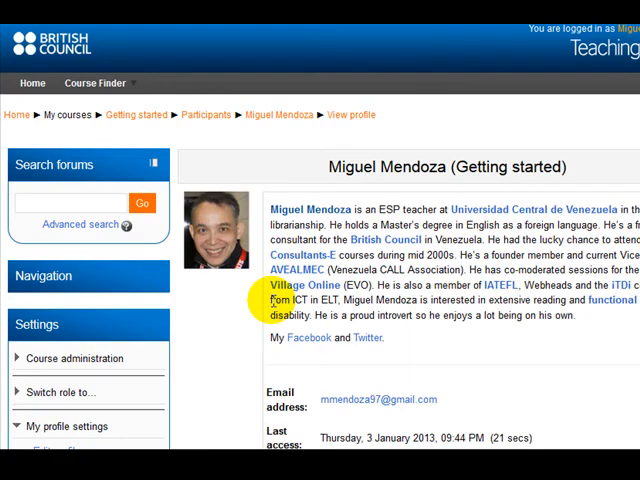